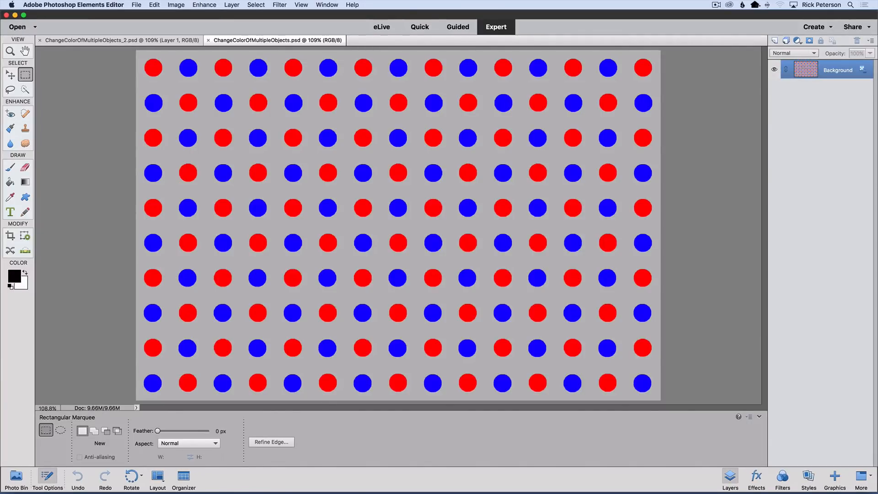
Step: Duplicate the polka-dot Background into a new Layer 1 with Cmd+J
{"action": "key", "text": "cmd"}
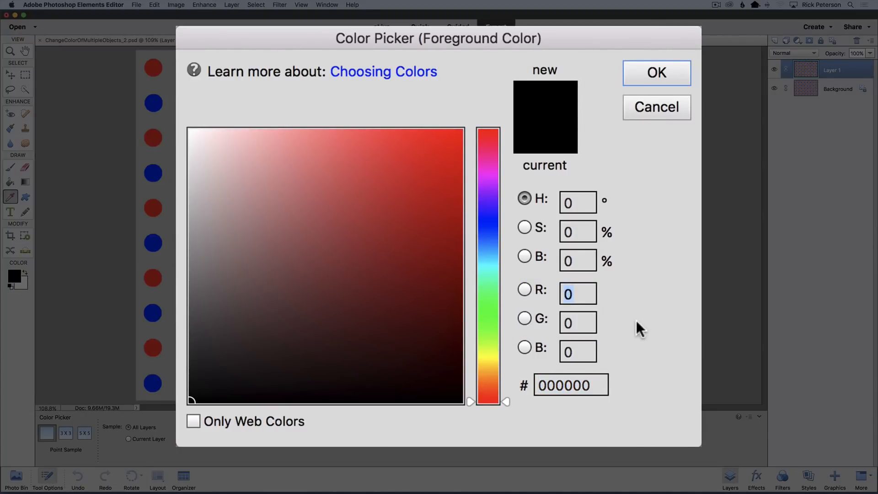
Step: Set the foreground colour to pure yellow (R 255, G 255, B 0) in the Color Picker
{"action": "type", "text": "2"}
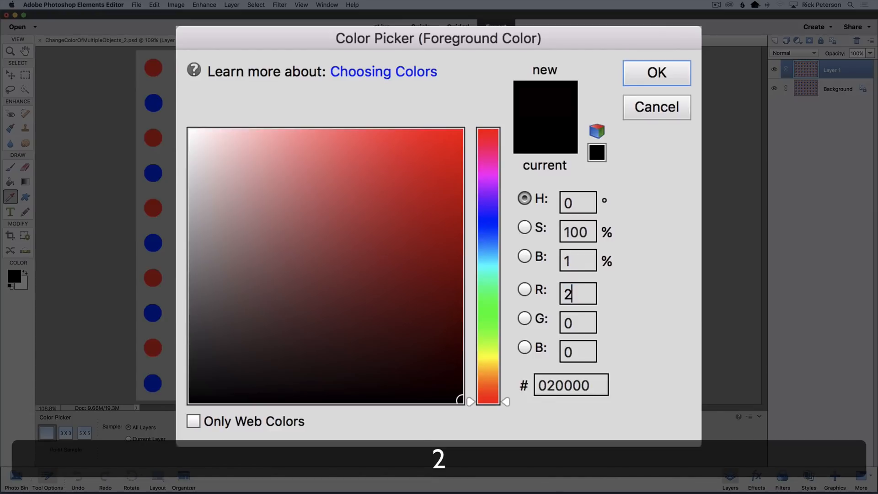
{"action": "type", "text": "55"}
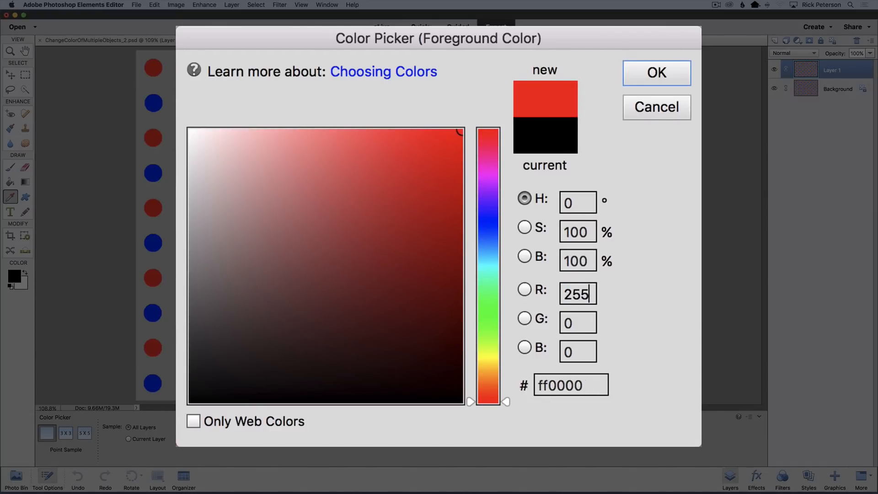
{"action": "mouse_move", "coordinate": [635, 330]}
{"action": "type", "text": "255"}
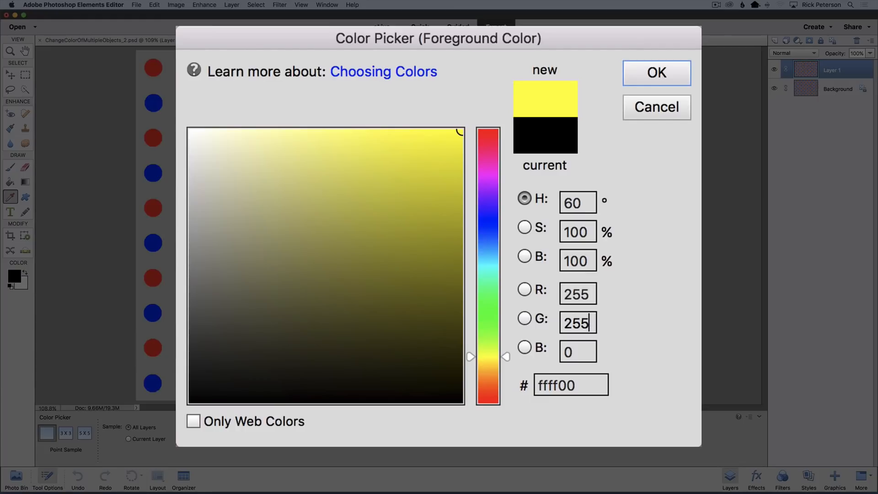
{"action": "left_click", "coordinate": [657, 73]}
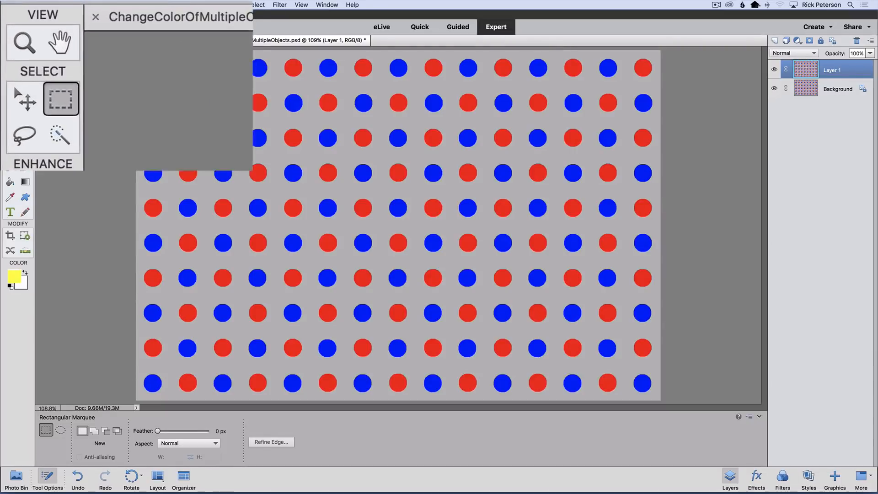
{"action": "left_click", "coordinate": [60, 141]}
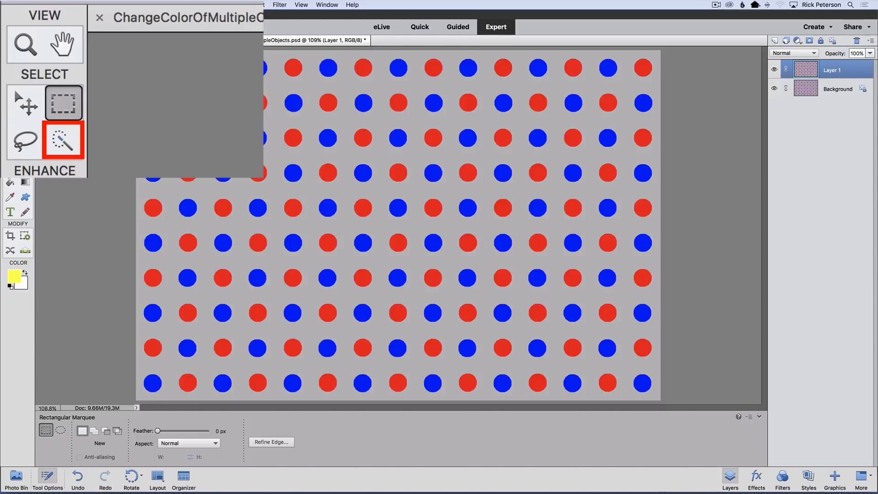
{"action": "mouse_move", "coordinate": [62, 139]}
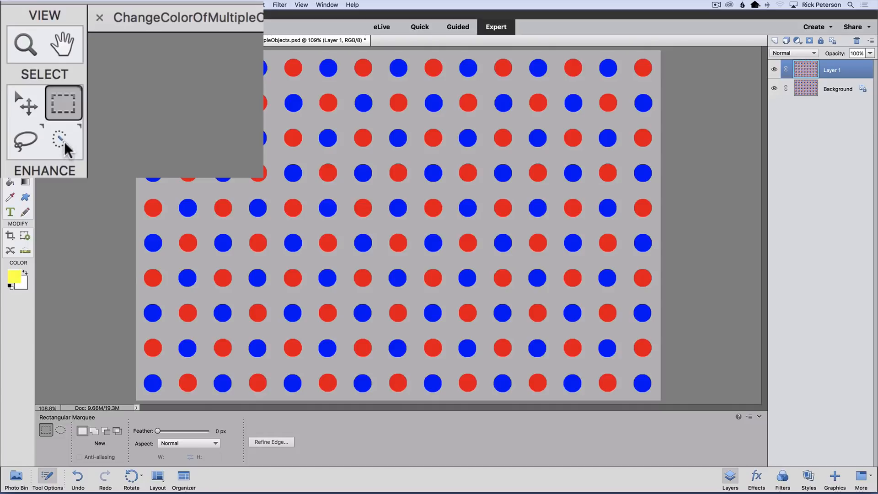
Step: Activate the Magic Wand from the Quick Selection tool options
{"action": "left_click", "coordinate": [63, 141]}
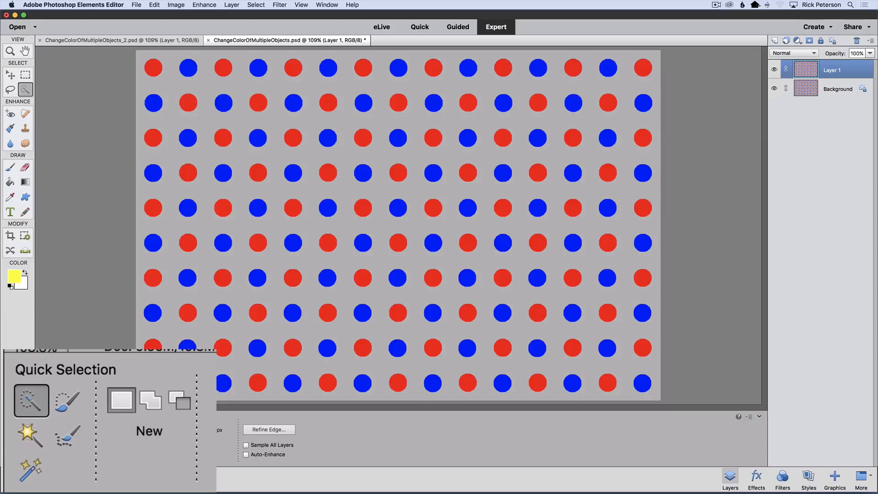
{"action": "left_click", "coordinate": [28, 435]}
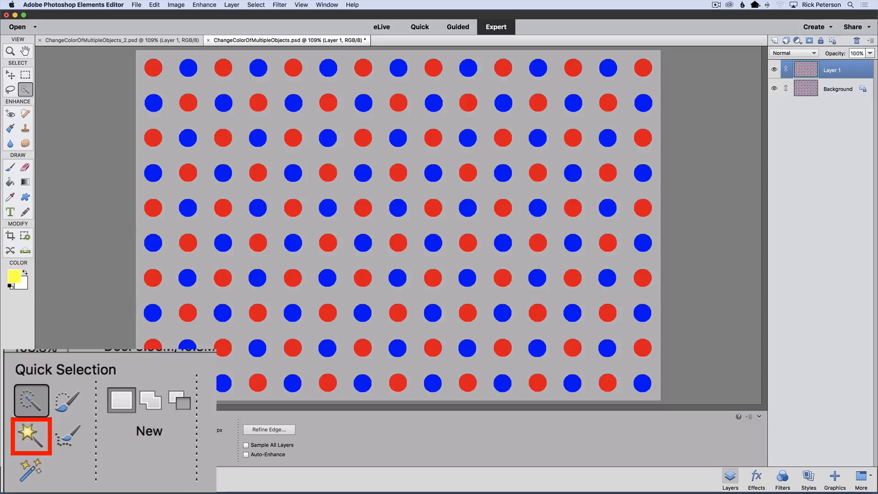
{"action": "left_click", "coordinate": [29, 401]}
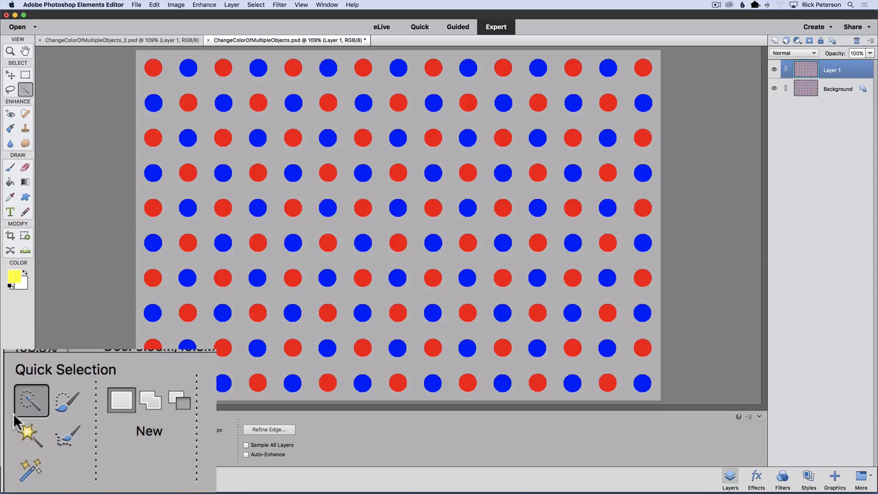
{"action": "left_click", "coordinate": [31, 434]}
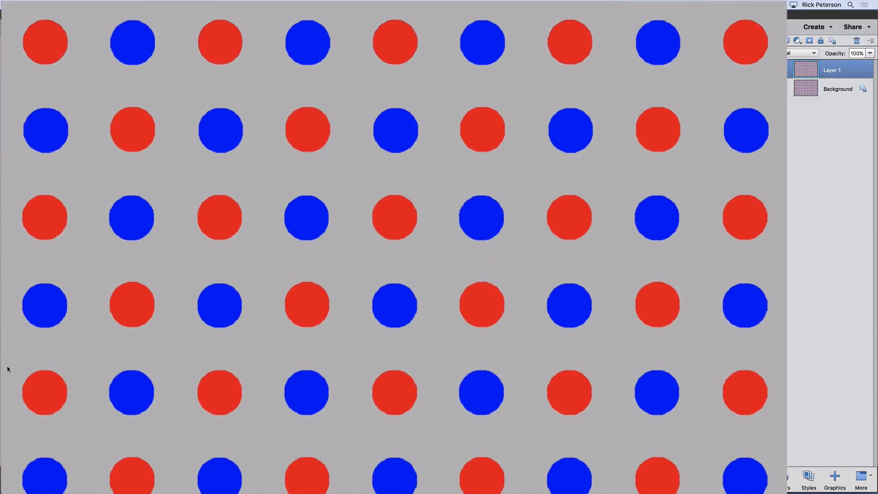
Step: Select the fourth blue dot in the top row with the Magic Wand at tolerance 32
{"action": "left_click", "coordinate": [132, 44]}
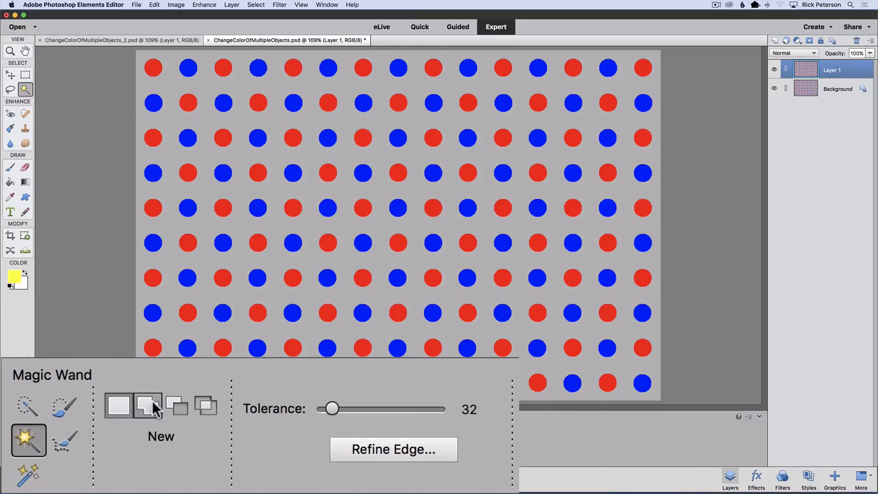
{"action": "left_click", "coordinate": [176, 406]}
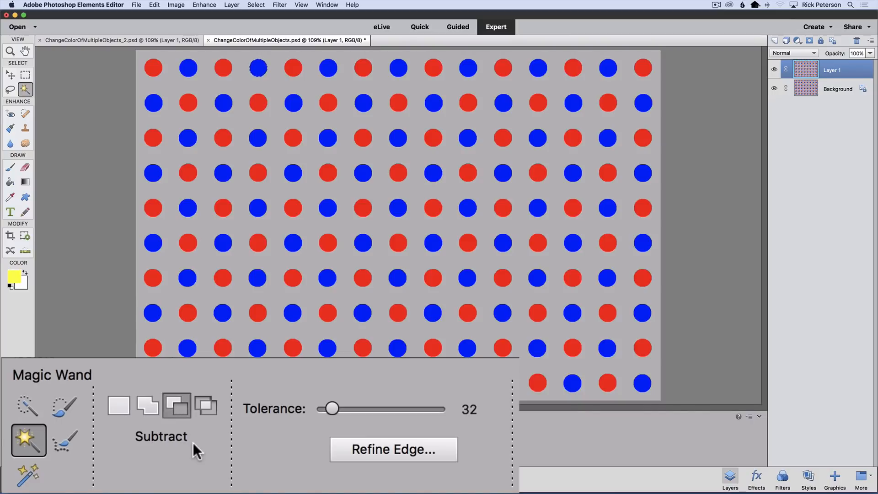
{"action": "left_click", "coordinate": [209, 408]}
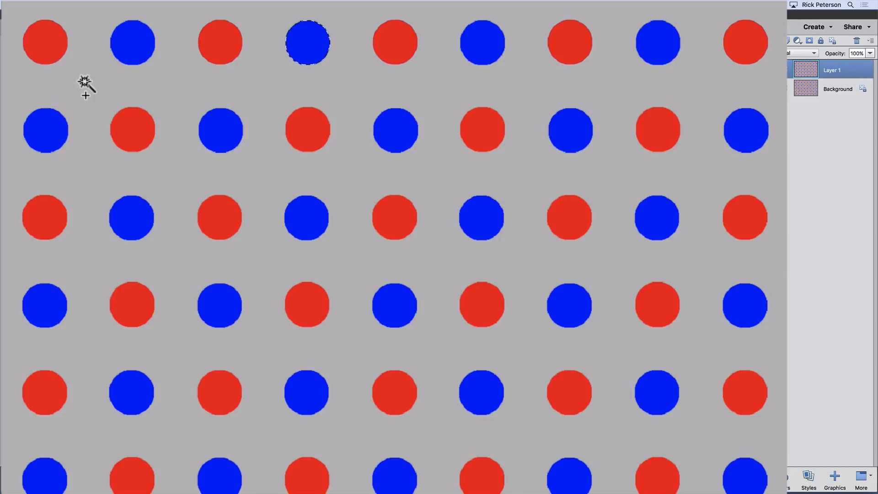
{"action": "left_click", "coordinate": [130, 41]}
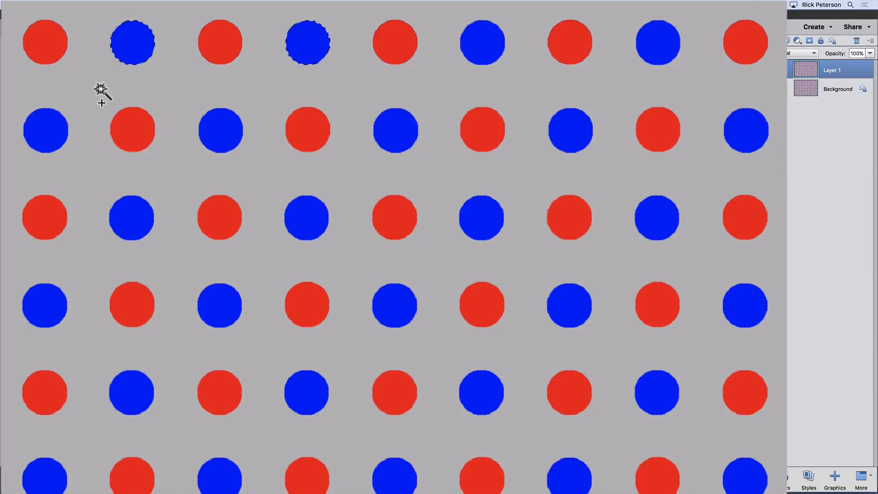
{"action": "mouse_move", "coordinate": [97, 118]}
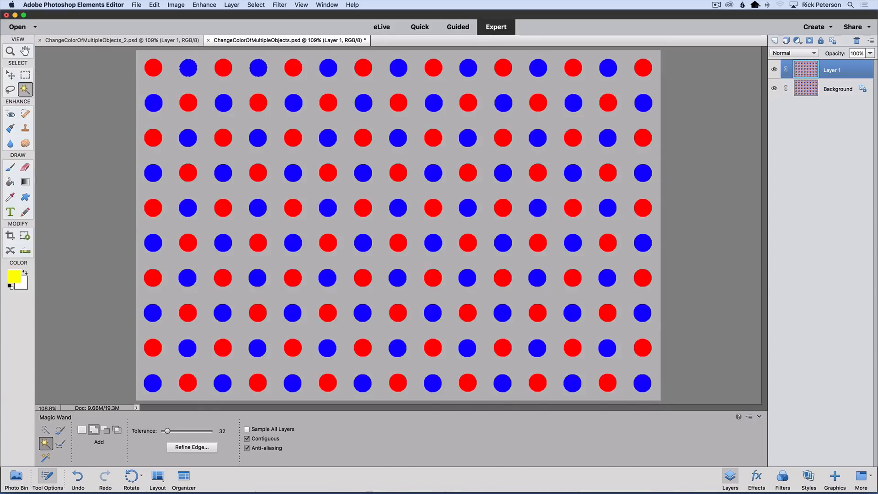
{"action": "left_click", "coordinate": [218, 12]}
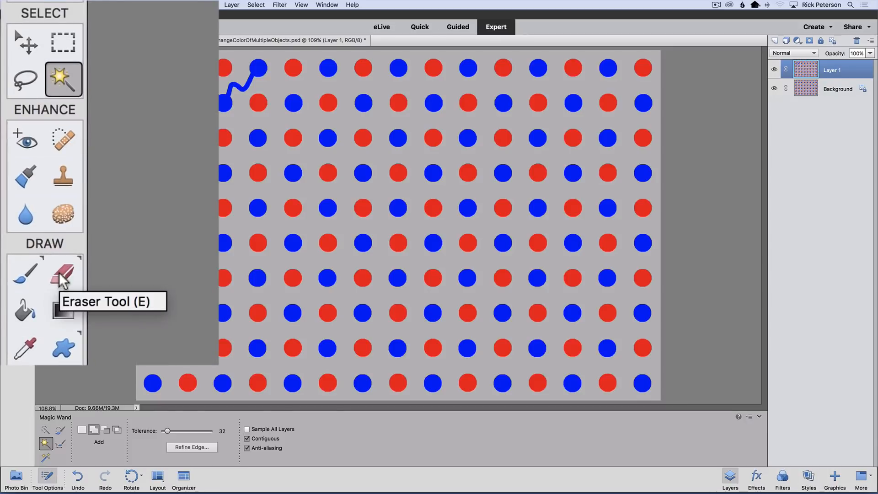
{"action": "left_click", "coordinate": [63, 272]}
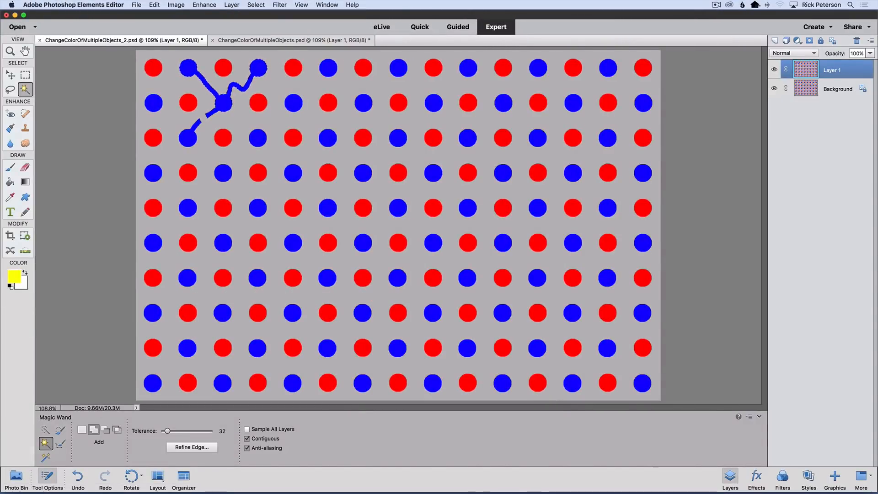
Step: Return to the original image and uncheck Contiguous so all blue dots get selected
{"action": "left_click", "coordinate": [295, 41]}
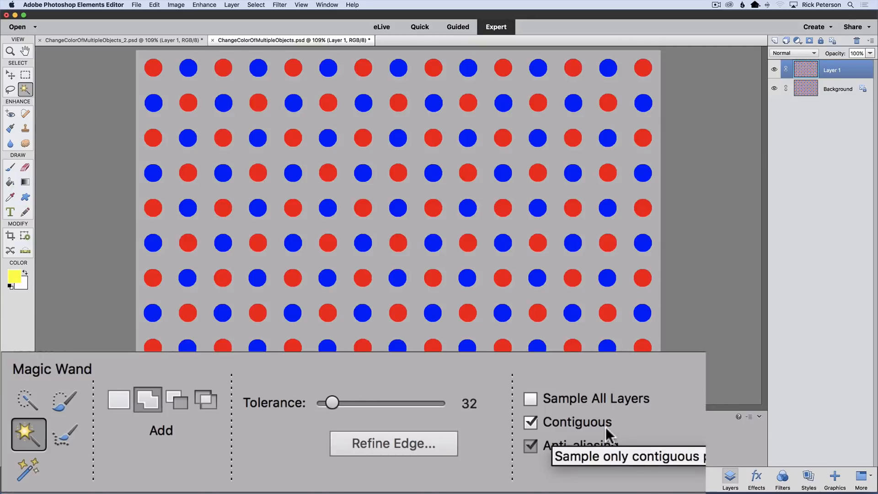
{"action": "left_click", "coordinate": [531, 423]}
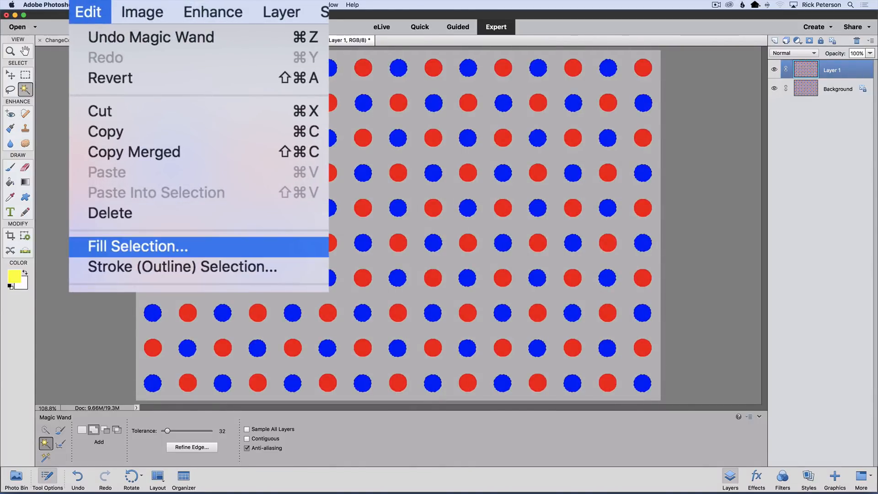
Step: Fill the selected blue dots on Layer 1 with the yellow Foreground Color
{"action": "left_click", "coordinate": [137, 246]}
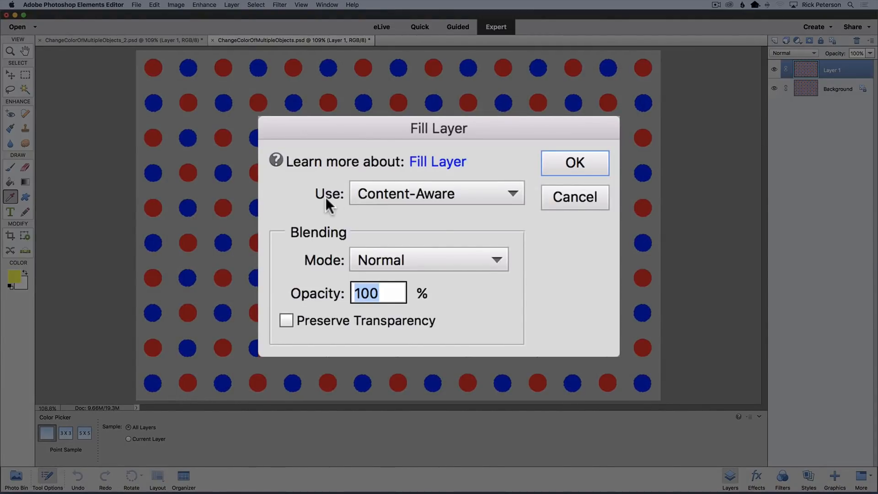
{"action": "mouse_move", "coordinate": [474, 199]}
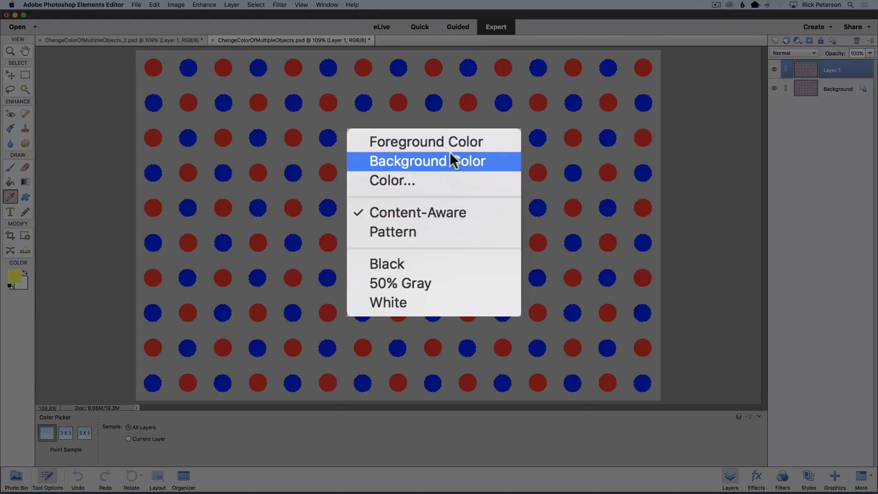
{"action": "mouse_move", "coordinate": [439, 147]}
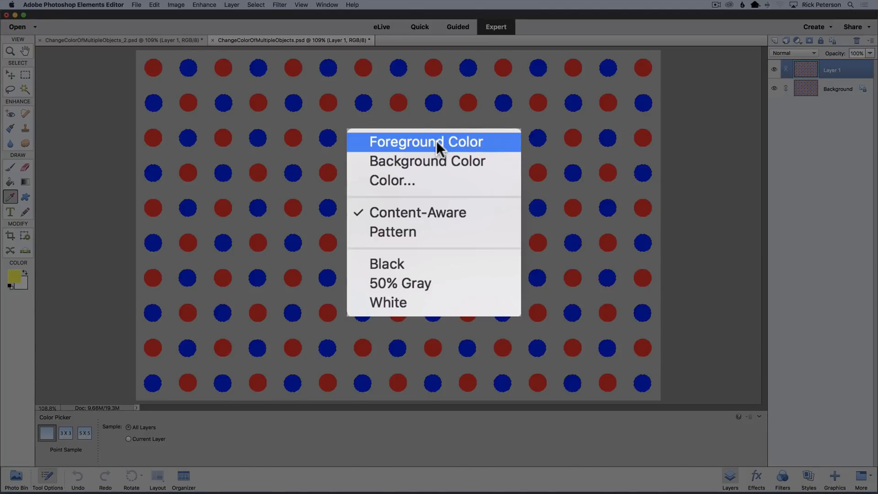
{"action": "left_click", "coordinate": [427, 141]}
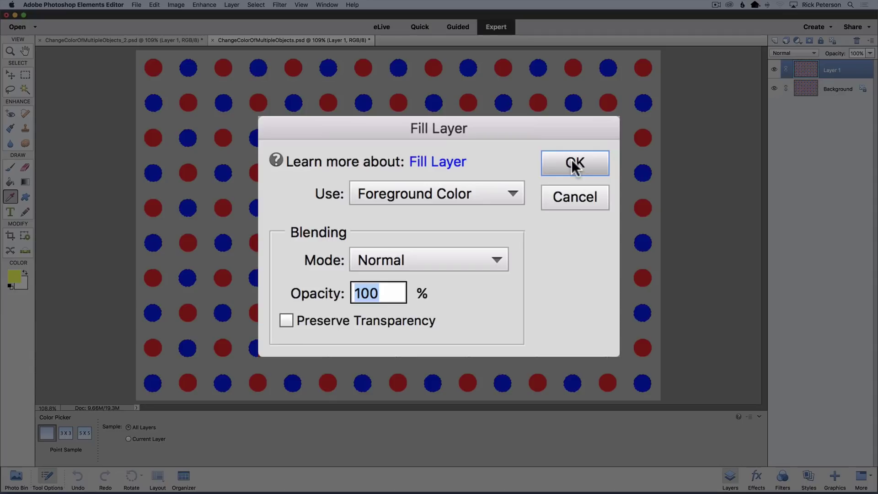
{"action": "left_click", "coordinate": [574, 163]}
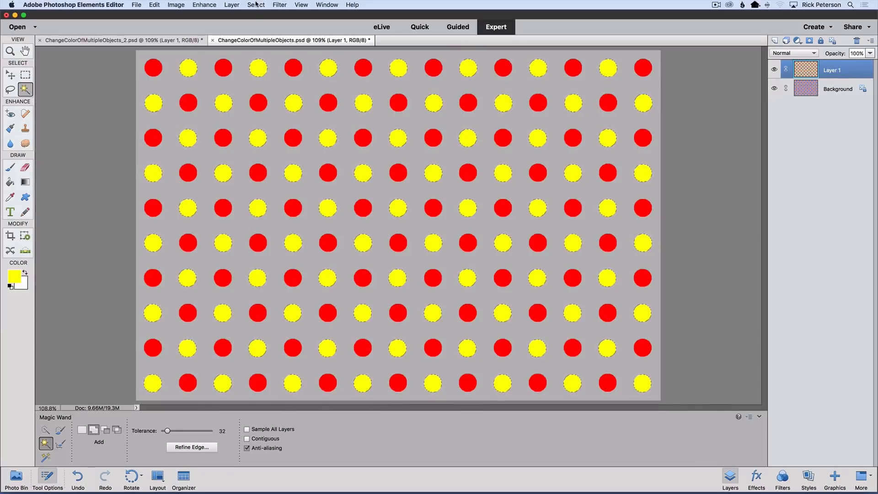
Step: Deselect, then toggle Layer 1 off and on to compare yellow and blue dots
{"action": "left_click", "coordinate": [255, 5]}
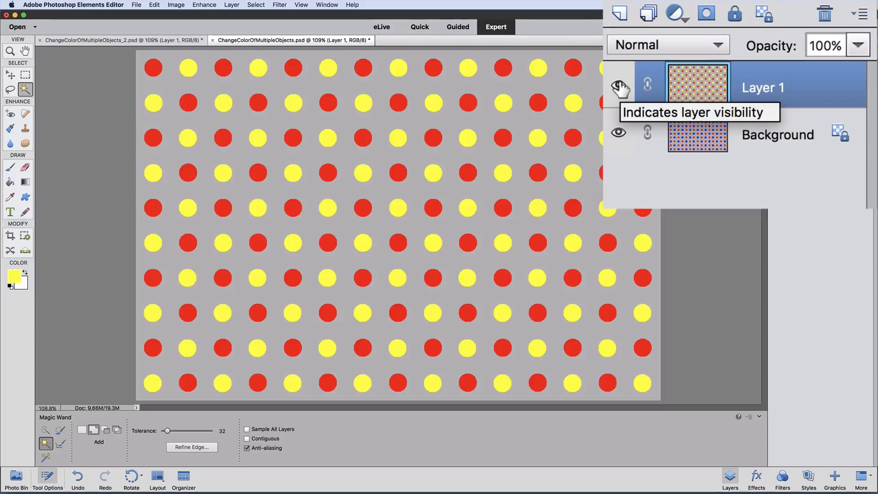
{"action": "left_click", "coordinate": [619, 86]}
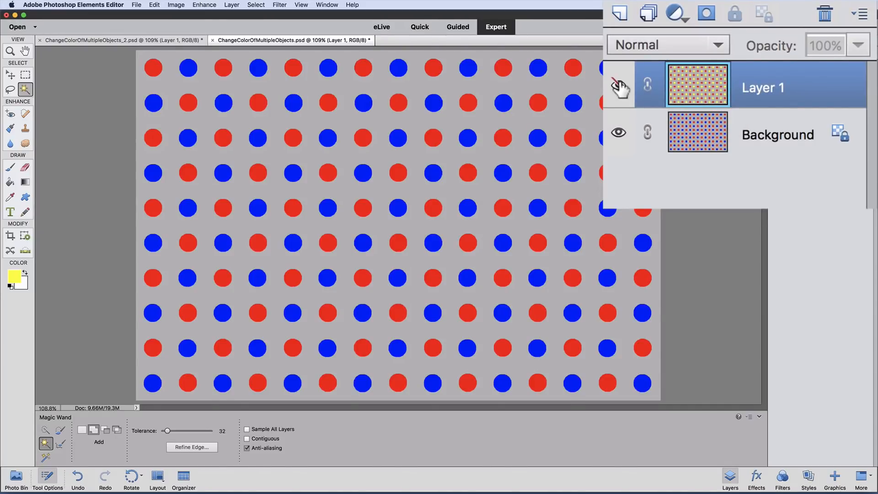
{"action": "left_click", "coordinate": [619, 85]}
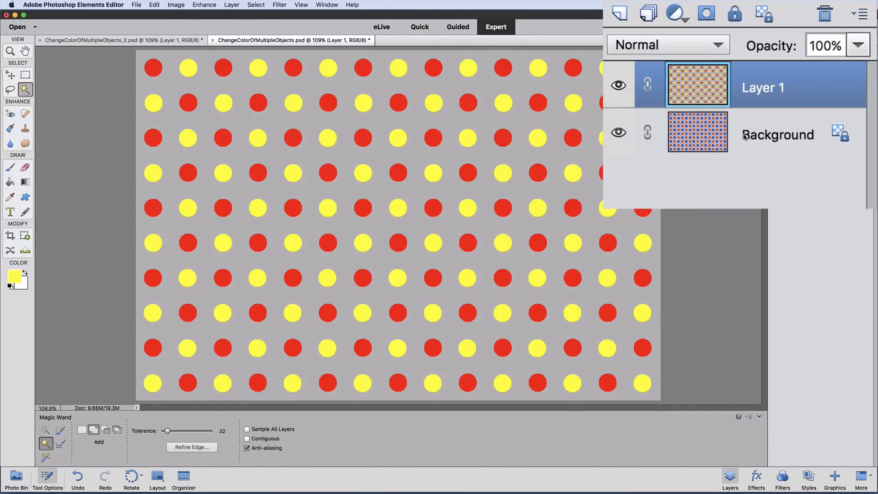